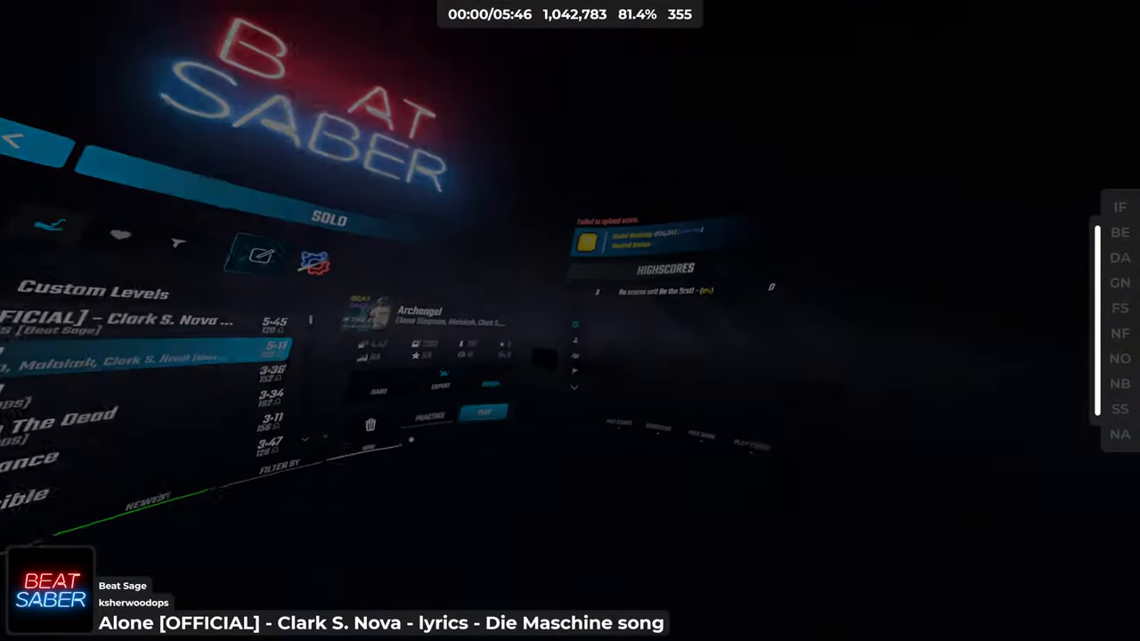
Launch the selected custom level Archangel so the song begins with zero score
{"action": "left_click", "coordinate": [483, 412]}
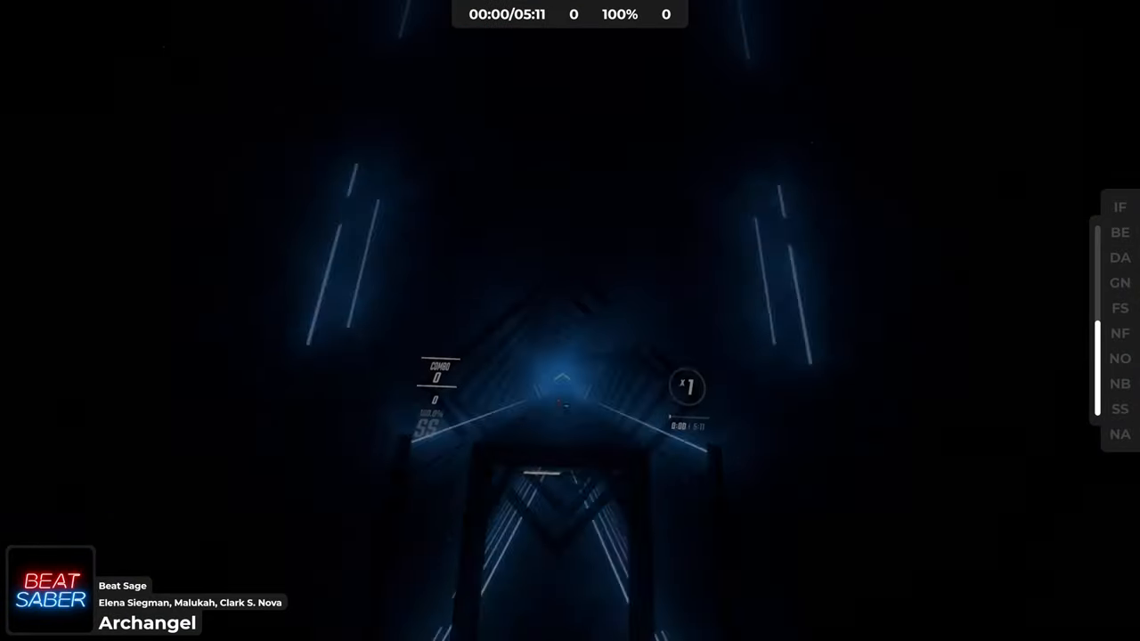